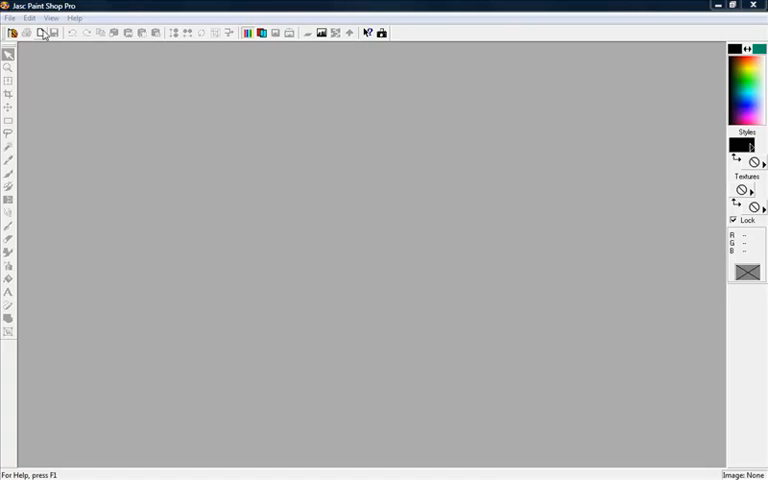
- Create a new 512 × 512 image with a white background colour
left_click(24, 32)
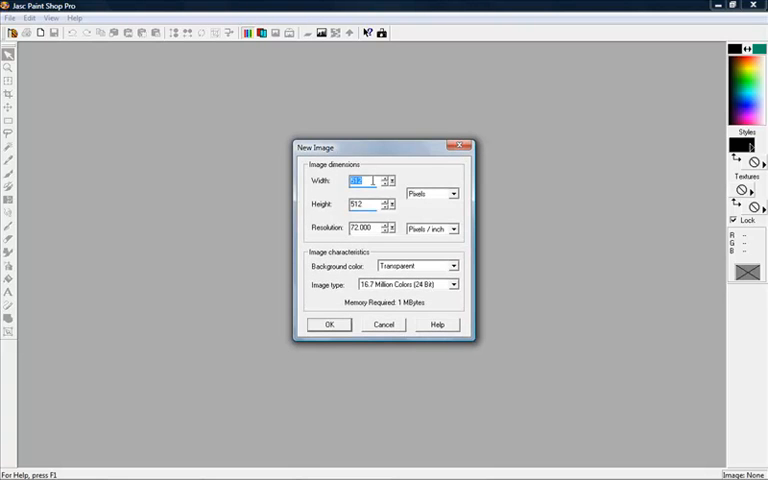
left_click(452, 264)
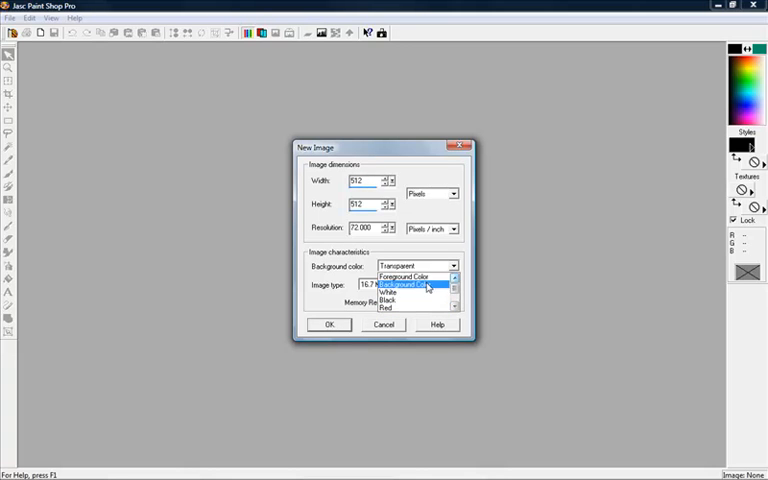
left_click(388, 292)
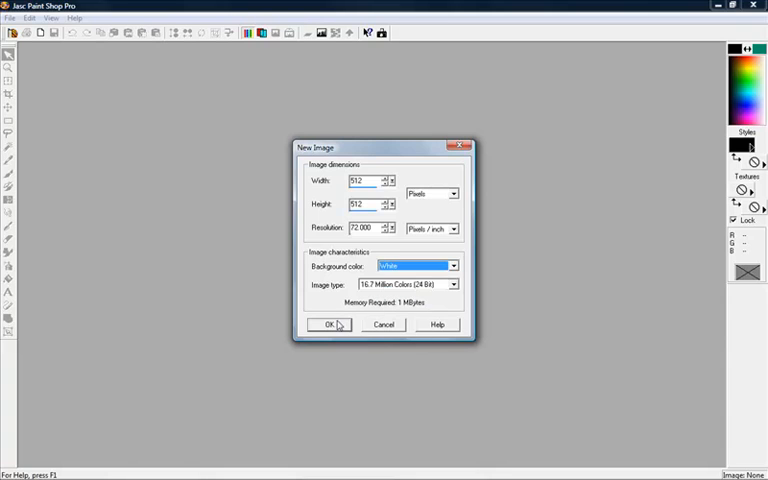
left_click(326, 324)
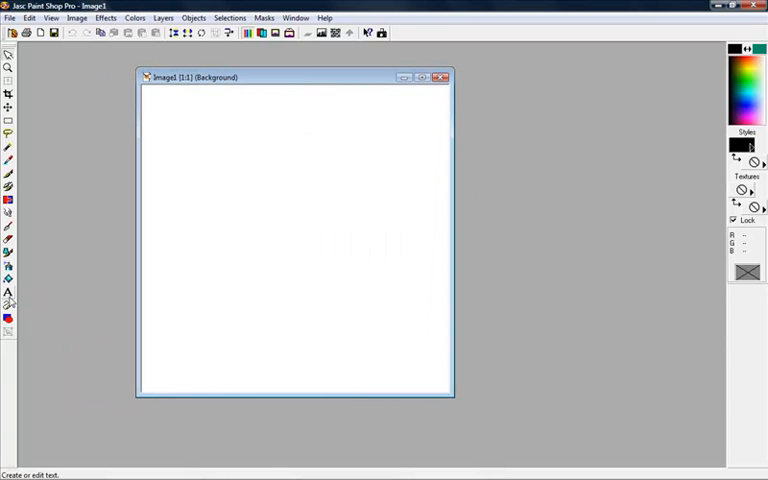
mouse_move(8, 296)
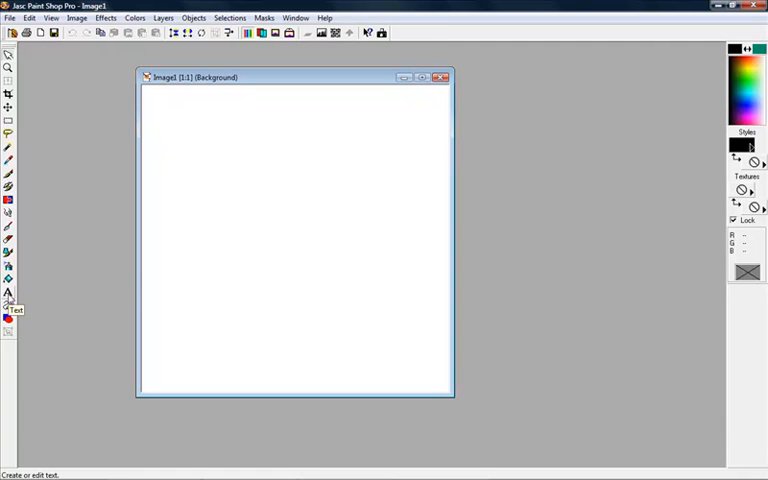
mouse_move(240, 238)
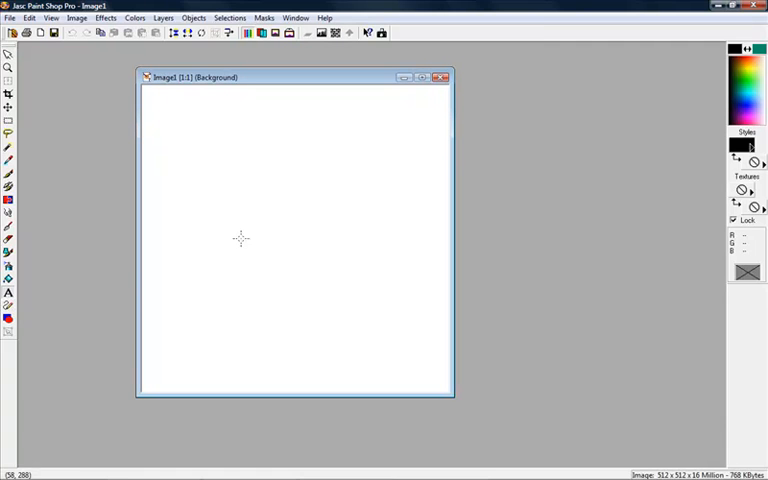
mouse_move(224, 156)
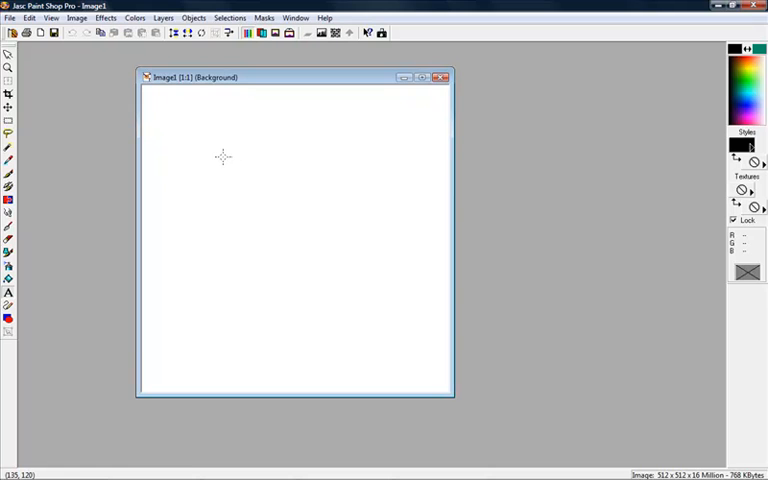
- Start placing text on the white canvas with the Text tool, bringing up Text Entry
left_click(8, 292)
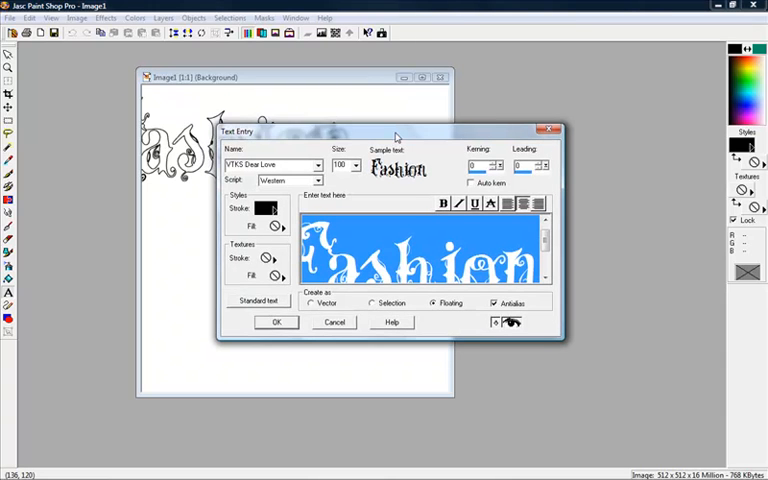
left_click_drag(396, 132, 398, 122)
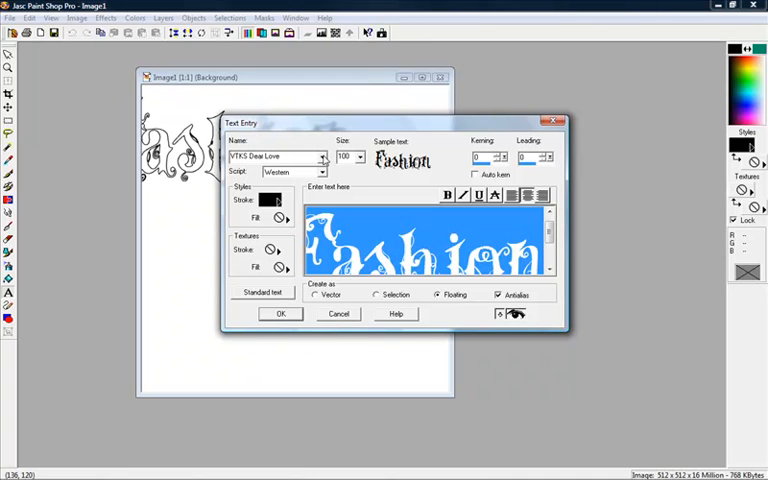
left_click(322, 156)
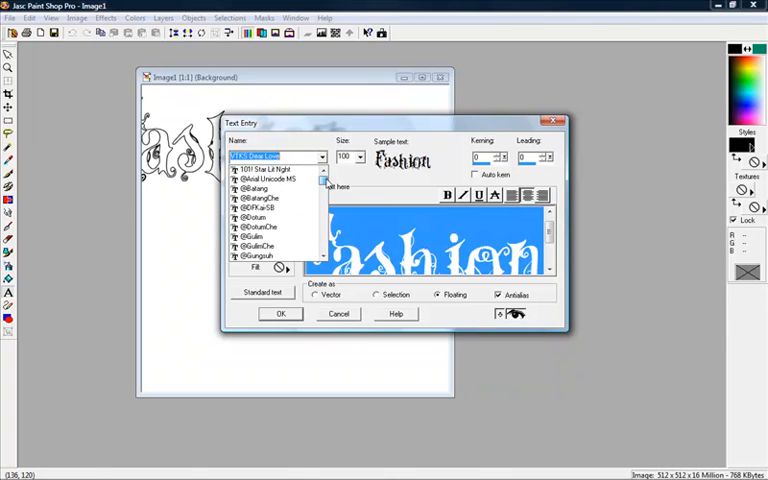
scroll("down", 3)
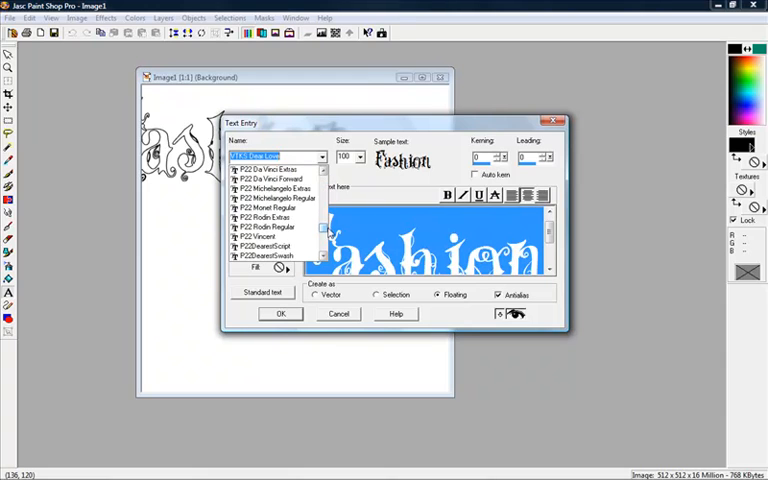
left_click(278, 156)
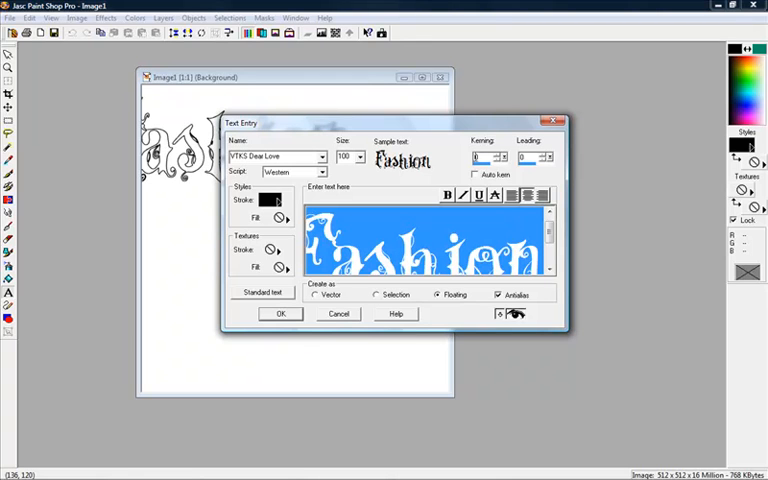
mouse_move(408, 130)
type("100")
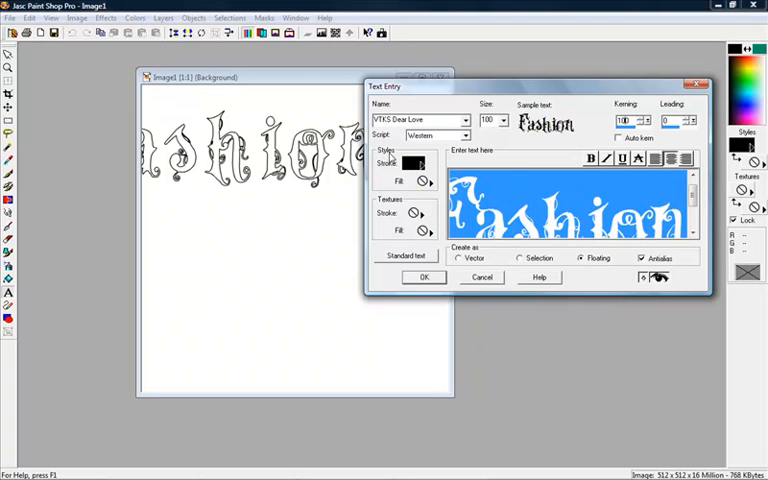
mouse_move(384, 172)
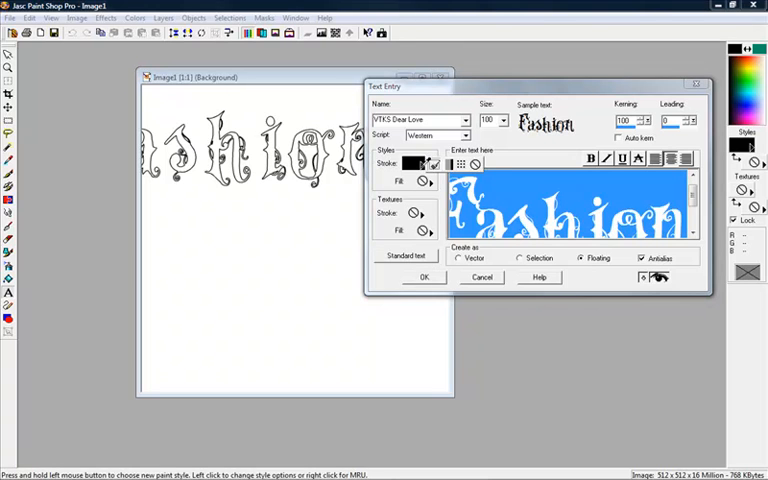
- Set the text stroke to null and give it a solid black fill
left_click(416, 164)
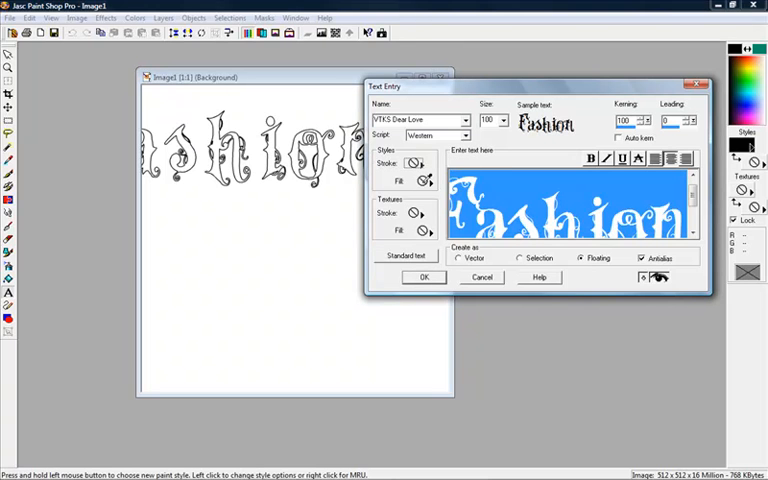
left_click(424, 180)
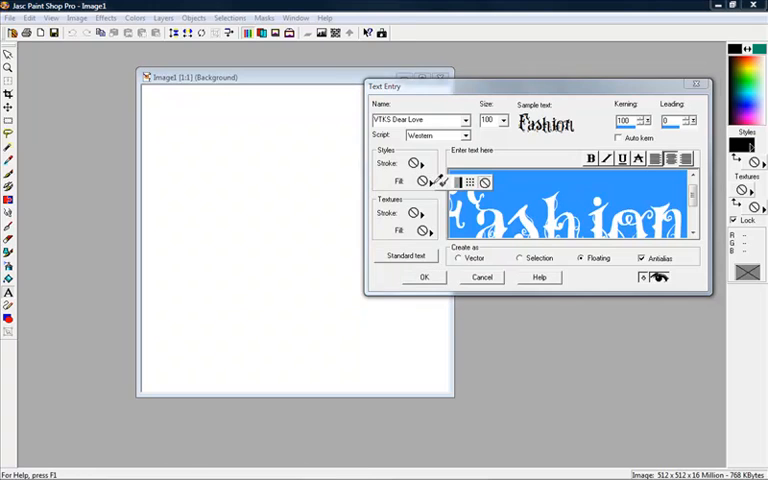
left_click(424, 180)
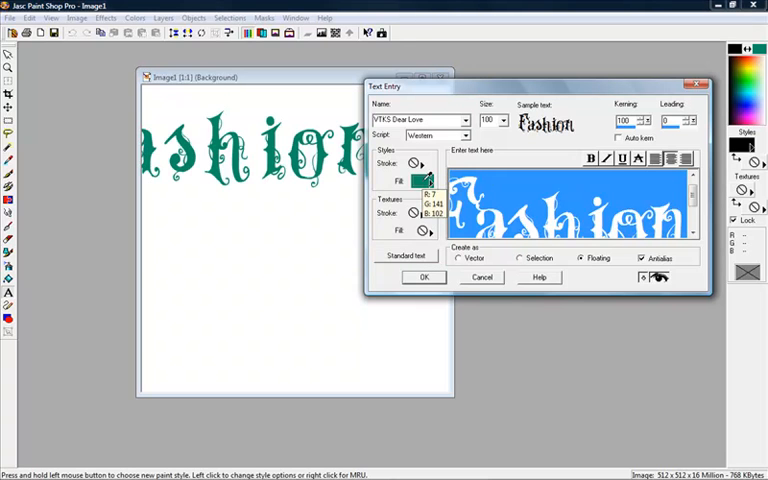
left_click(426, 180)
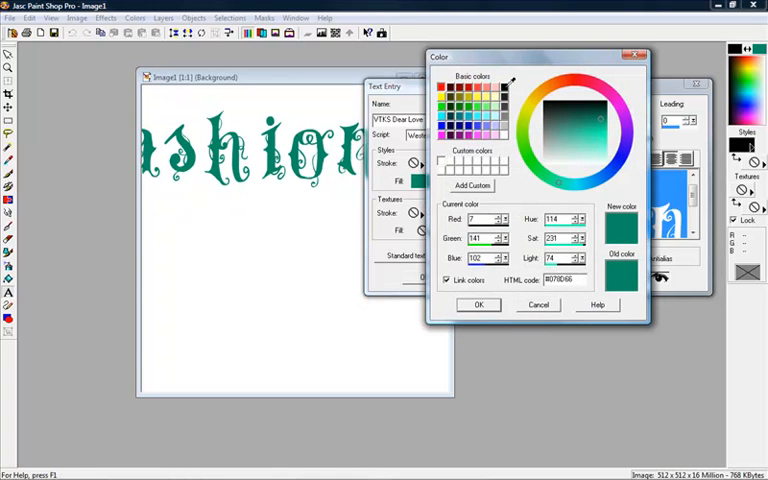
left_click(476, 304)
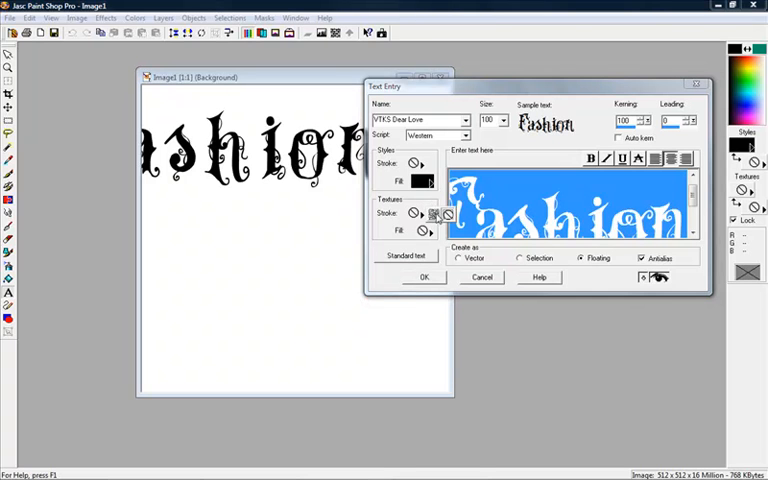
- Turn on a texture for the text fill
left_click(412, 212)
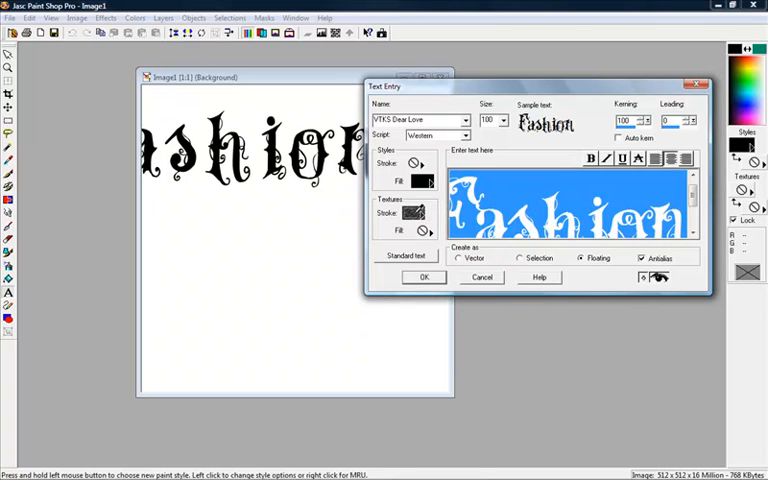
left_click(416, 212)
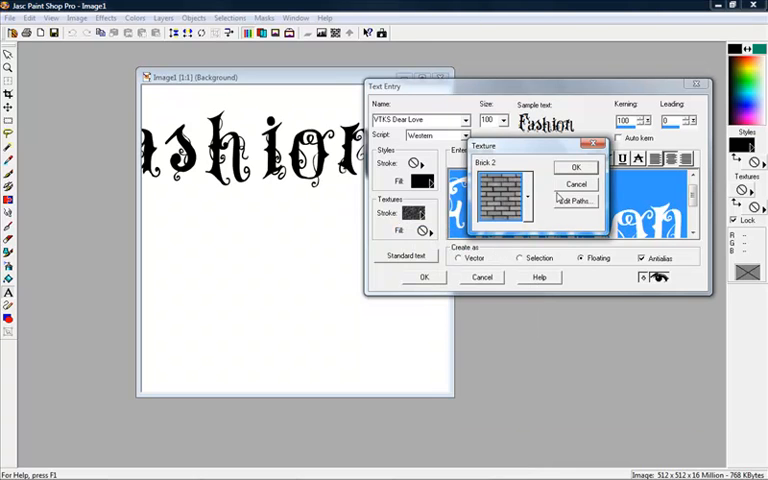
- Accept the chosen fill texture and pick a pale pink fill colour for Fashion
left_click(576, 166)
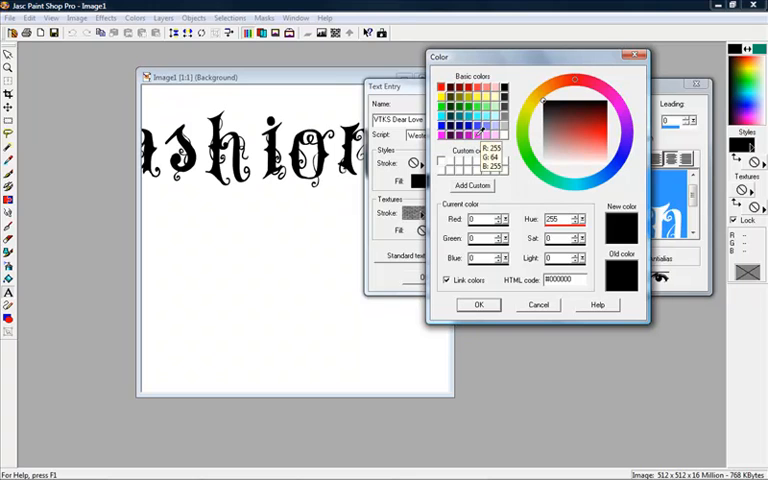
left_click(478, 304)
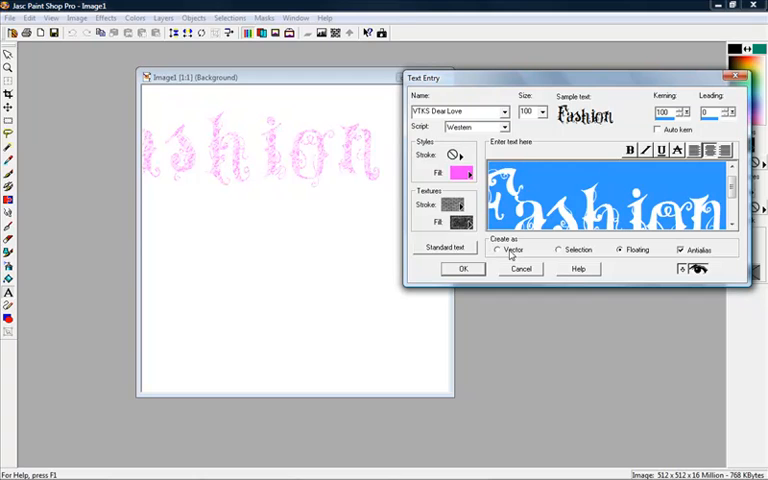
mouse_move(504, 252)
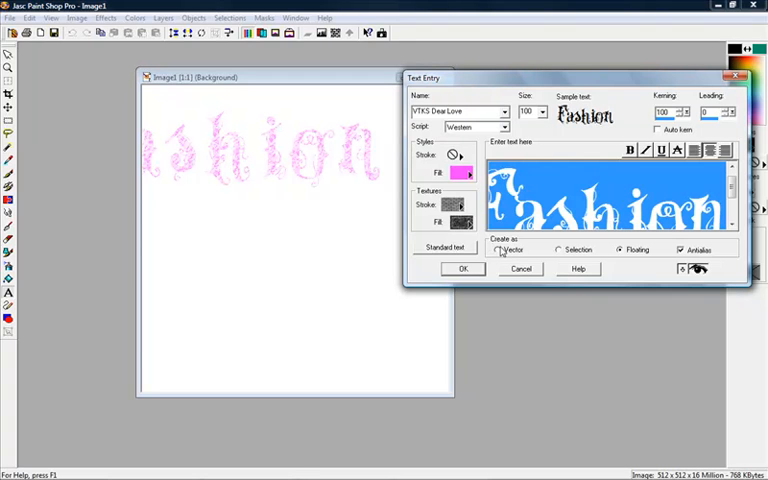
mouse_move(532, 256)
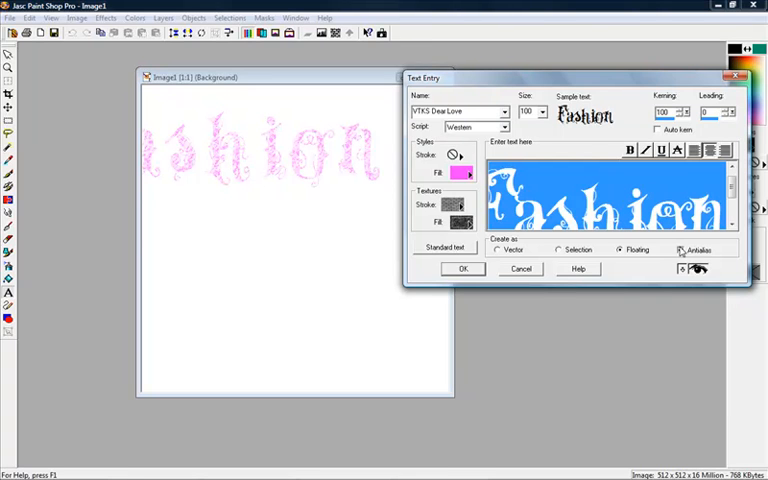
- Place the pink textured Fashion text on the canvas as floating antialiased text
left_click(462, 268)
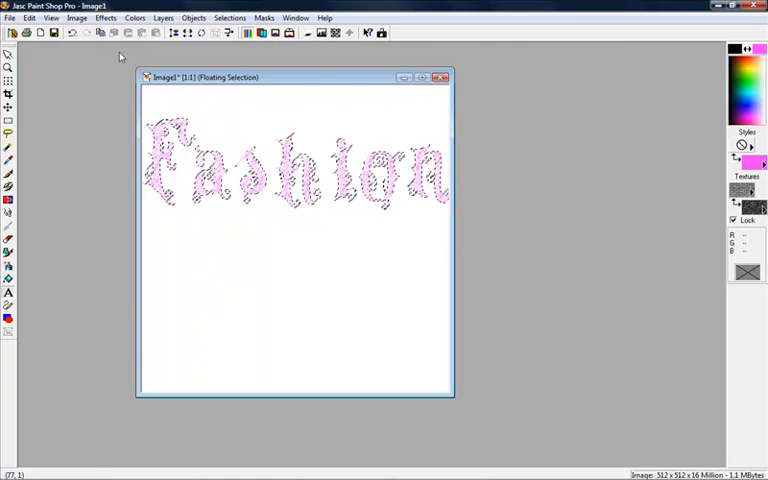
- Apply a black Drop Shadow effect to the floating Fashion text and confirm it again
left_click(104, 16)
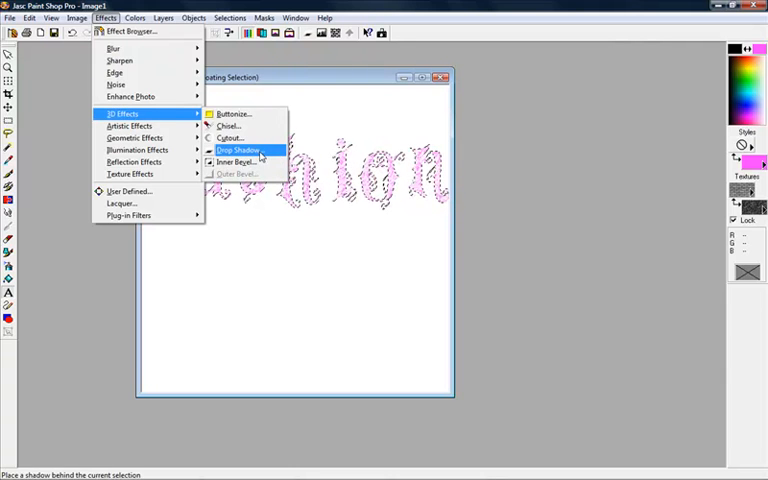
left_click(238, 150)
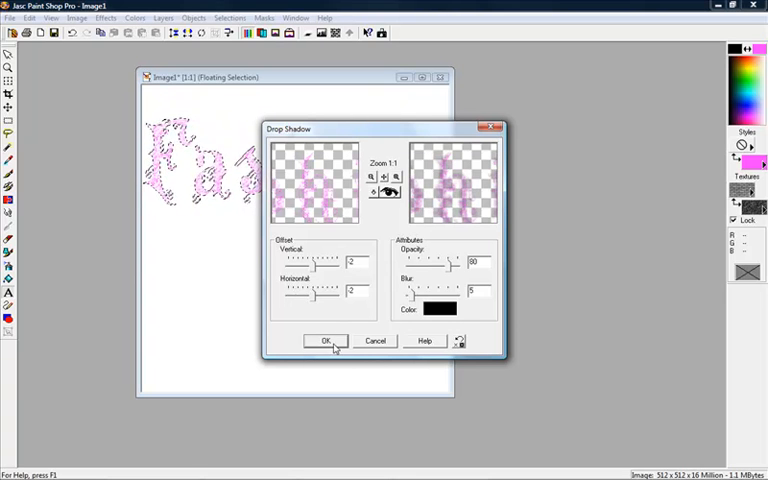
left_click(328, 340)
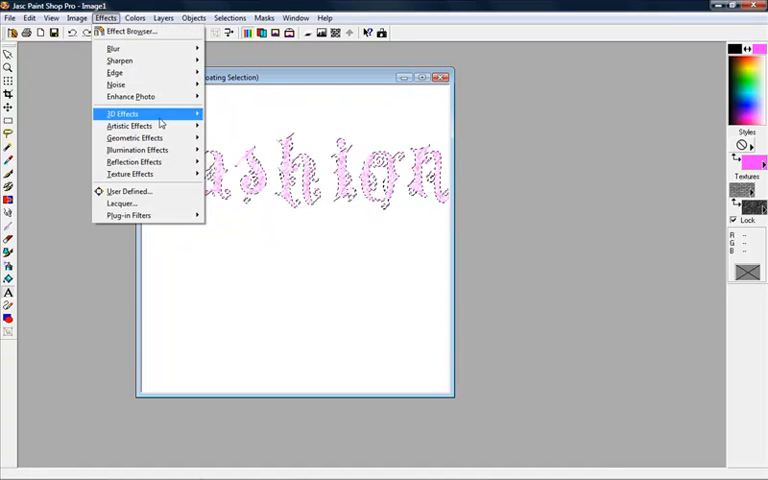
left_click(124, 112)
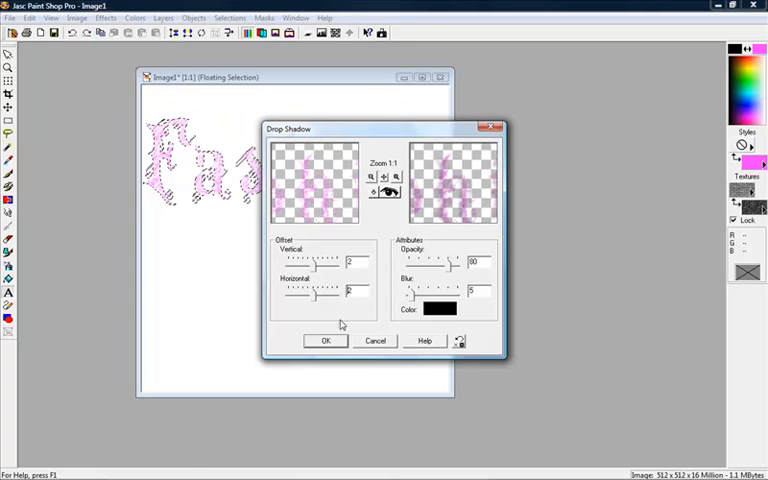
left_click(324, 340)
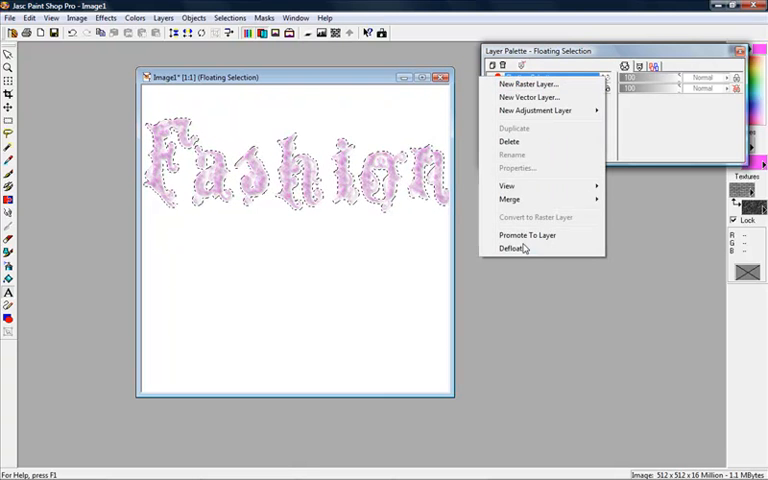
- Promote the floating Fashion selection to its own layer above the background
left_click(528, 236)
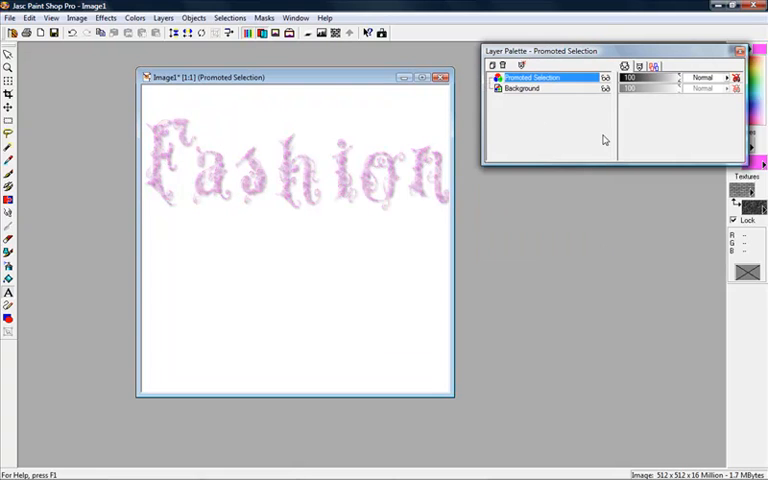
mouse_move(164, 130)
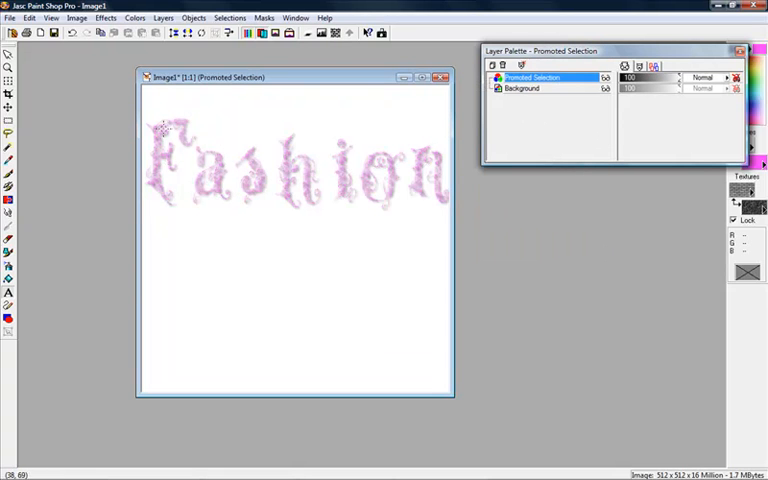
mouse_move(170, 122)
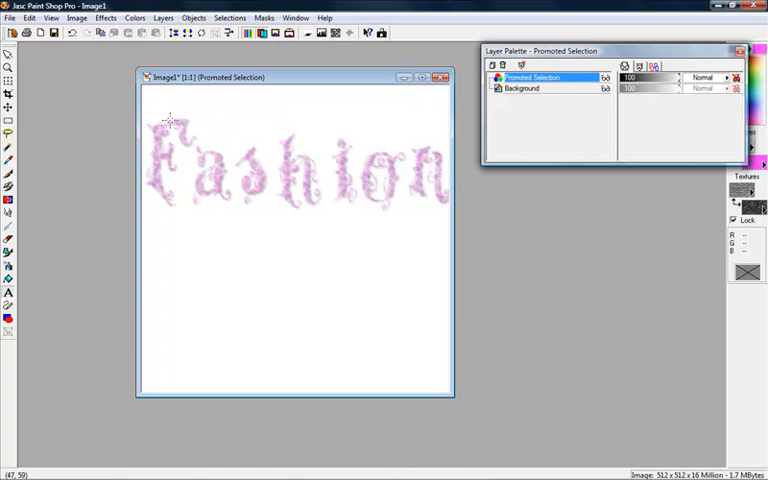
mouse_move(168, 122)
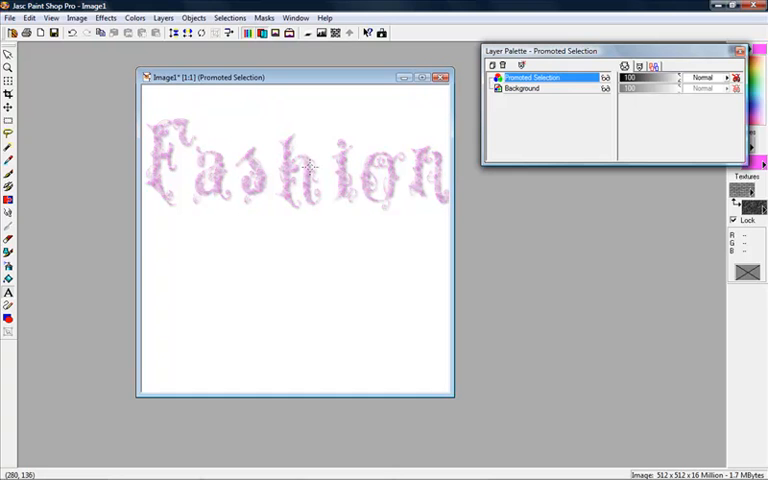
mouse_move(310, 166)
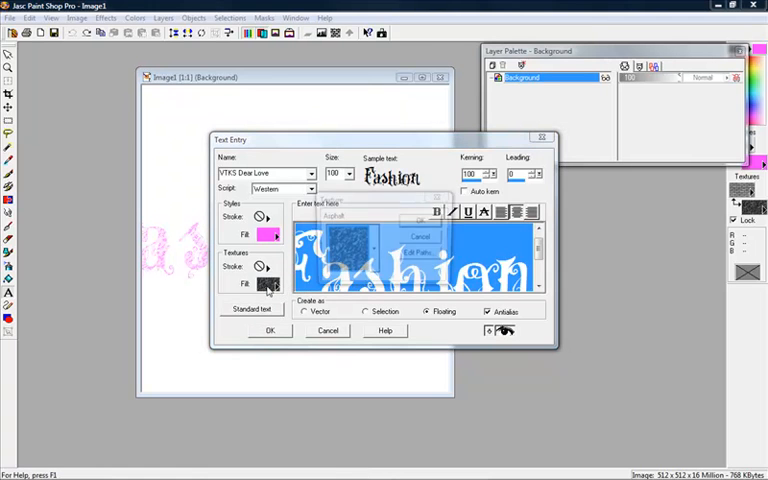
- Choose a different fill texture and place the pink textured Fashion text as floating text
left_click(262, 284)
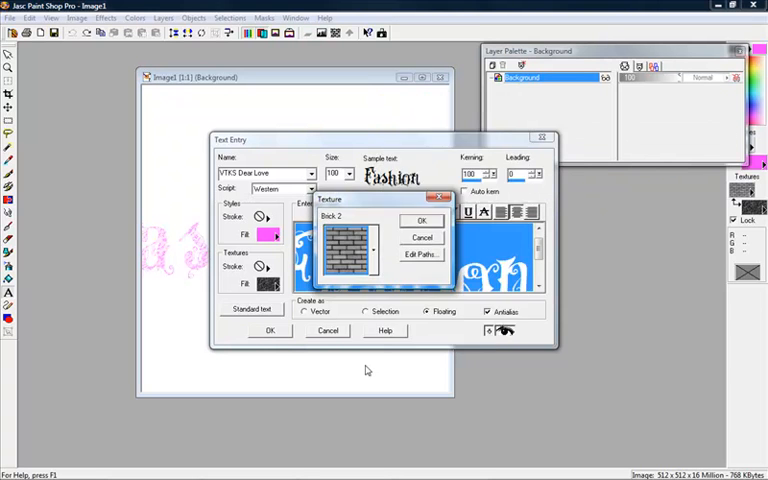
left_click(420, 220)
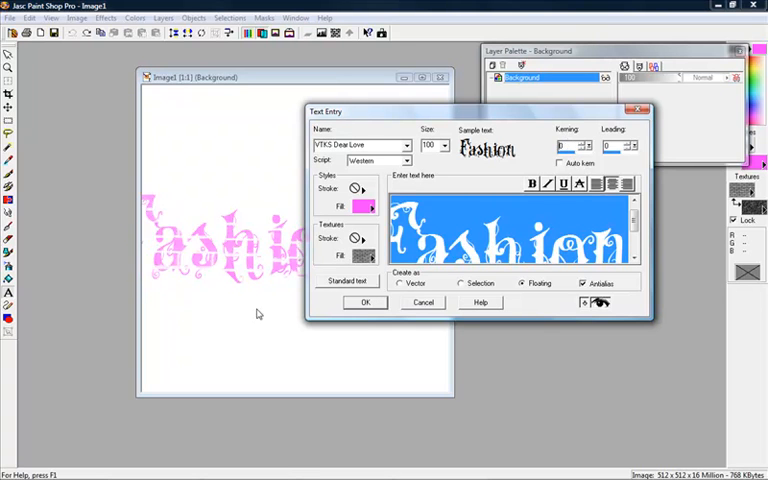
left_click(364, 302)
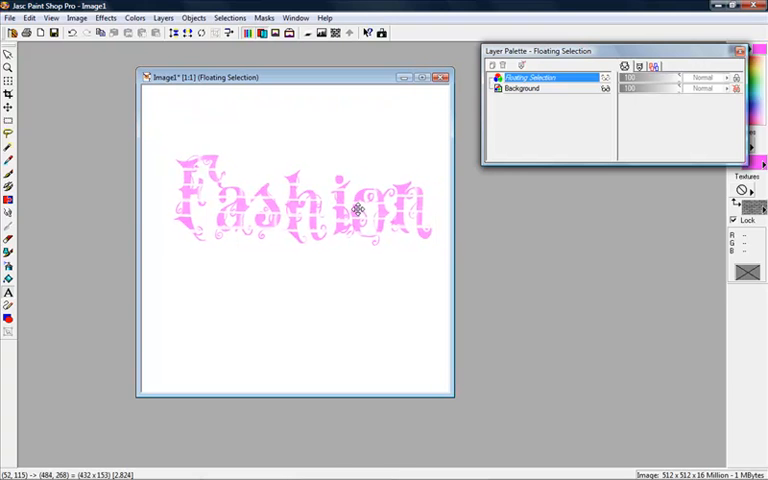
- Apply a Drop Shadow to the new Fashion text and promote it to its own layer
left_click(104, 16)
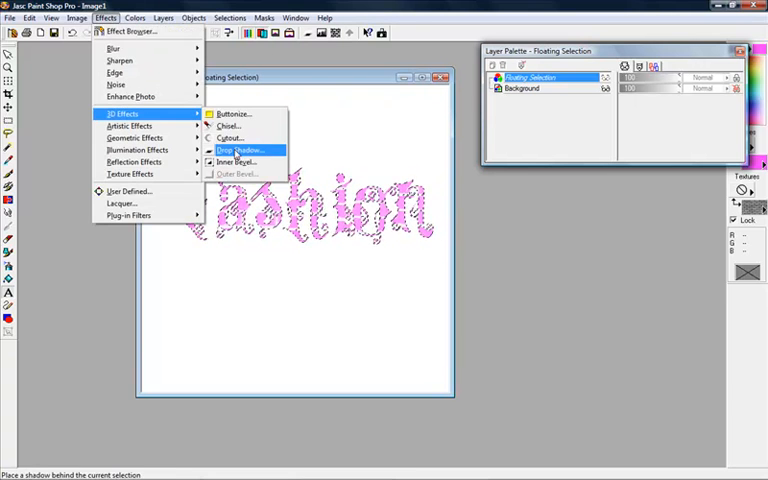
left_click(240, 150)
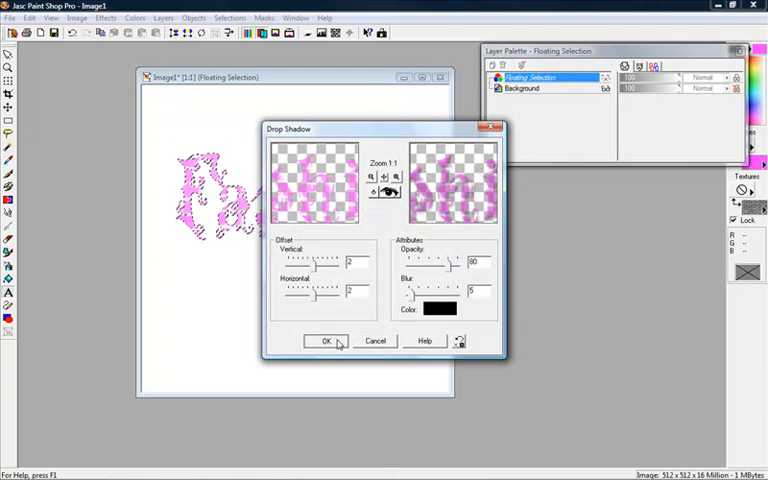
left_click(326, 340)
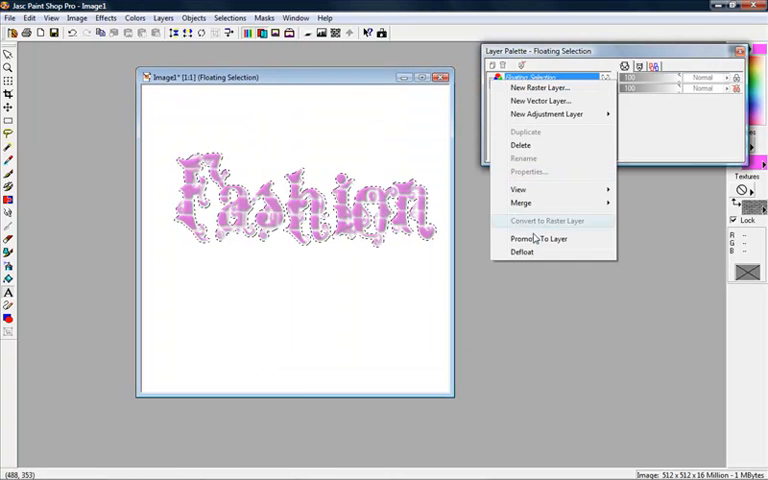
mouse_move(540, 238)
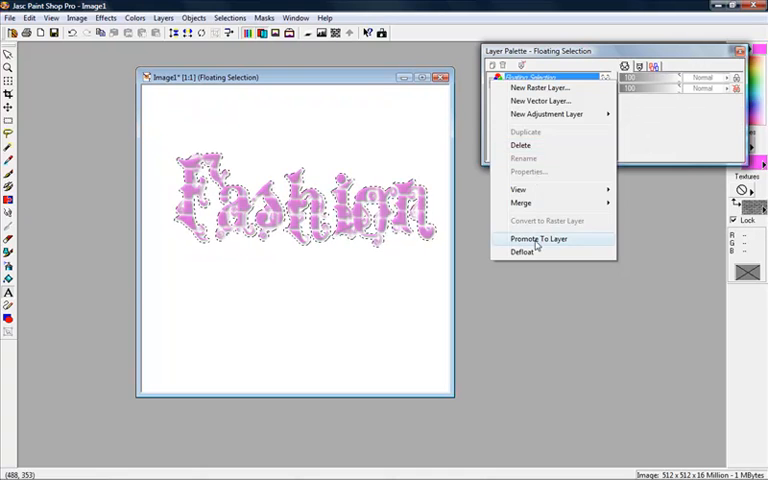
left_click(538, 238)
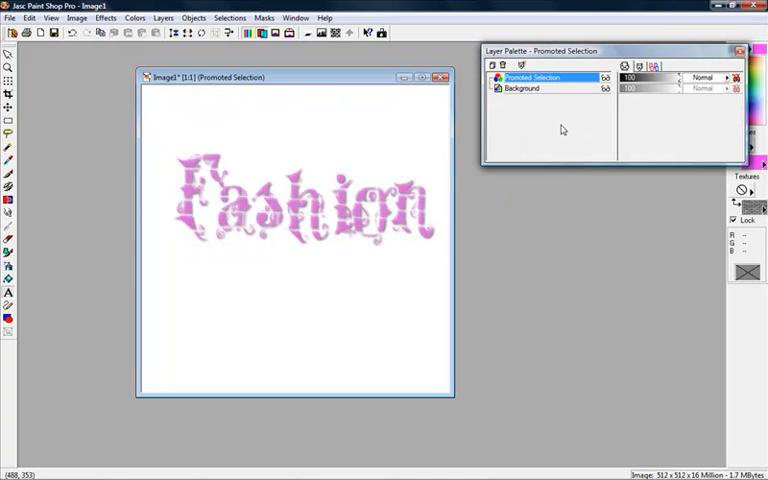